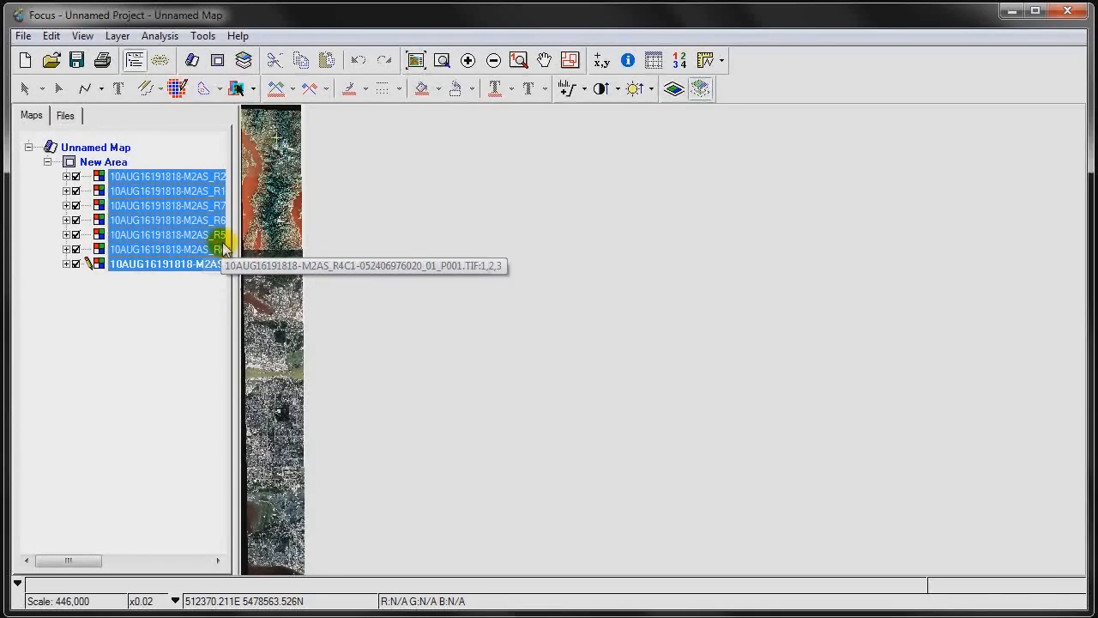
- Select the seven tile layers R1 through R7 and bring up their context menu
{"action": "left_click", "coordinate": [239, 89]}
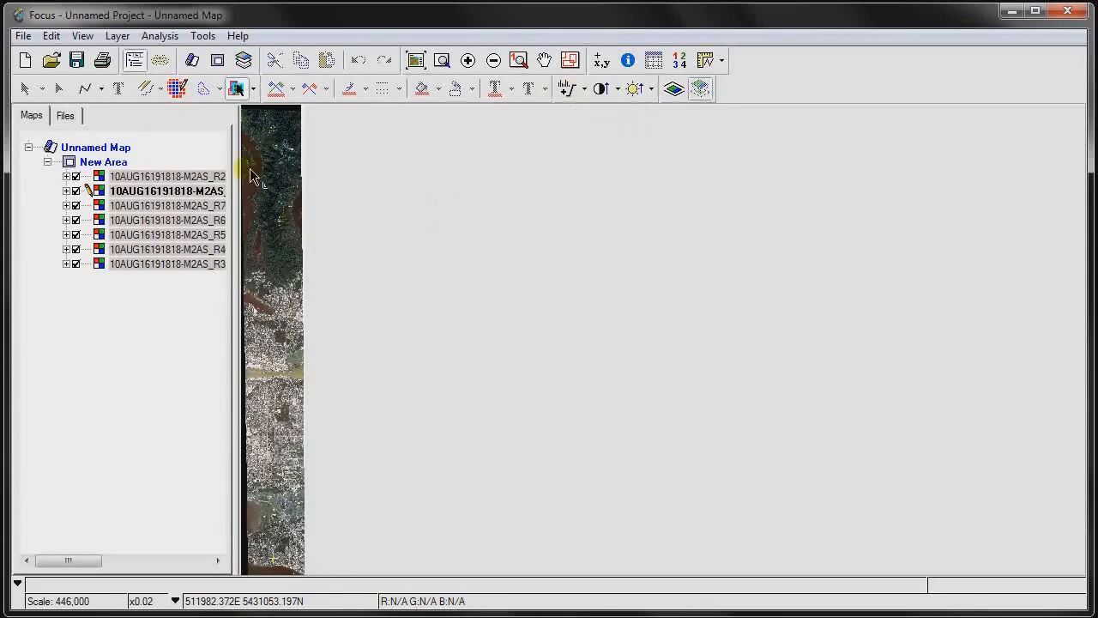
{"action": "double_click", "coordinate": [167, 205]}
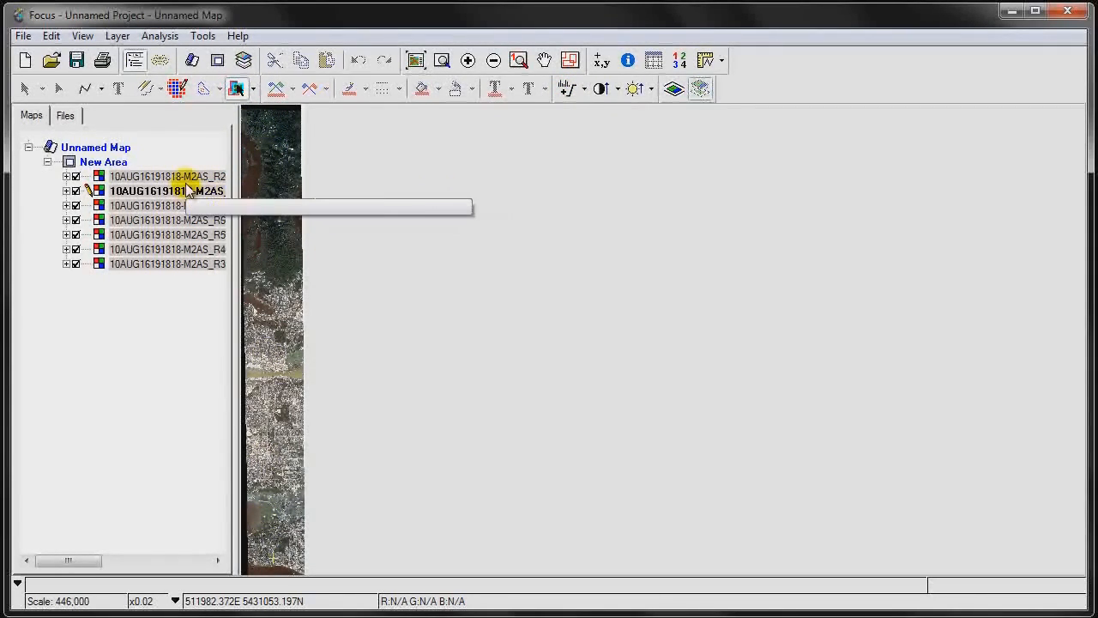
{"action": "left_click", "coordinate": [167, 205]}
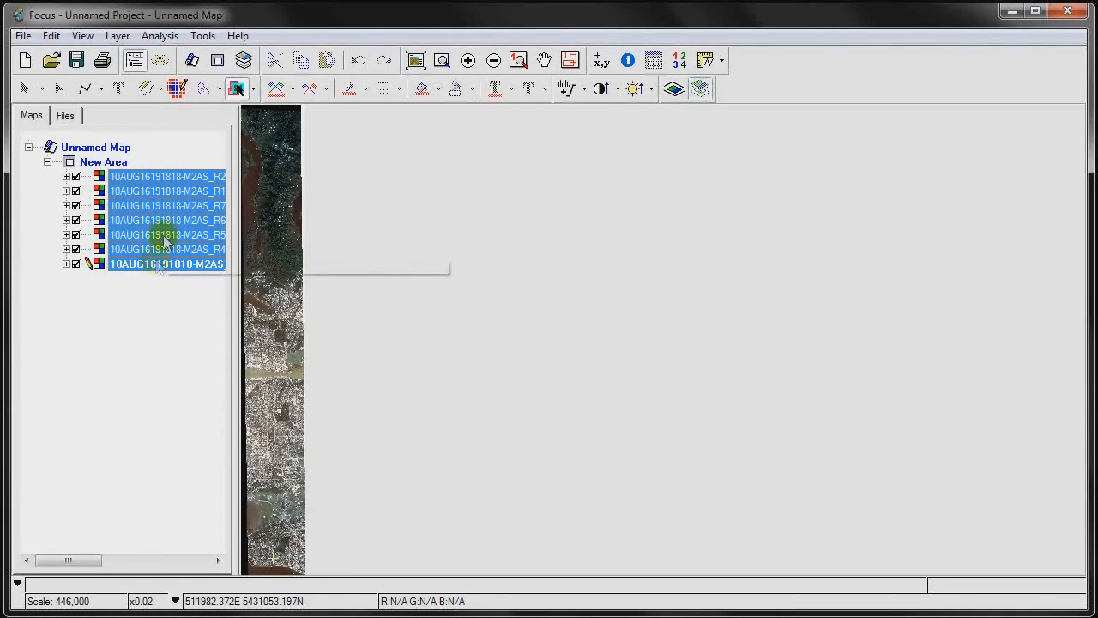
{"action": "right_click", "coordinate": [167, 220]}
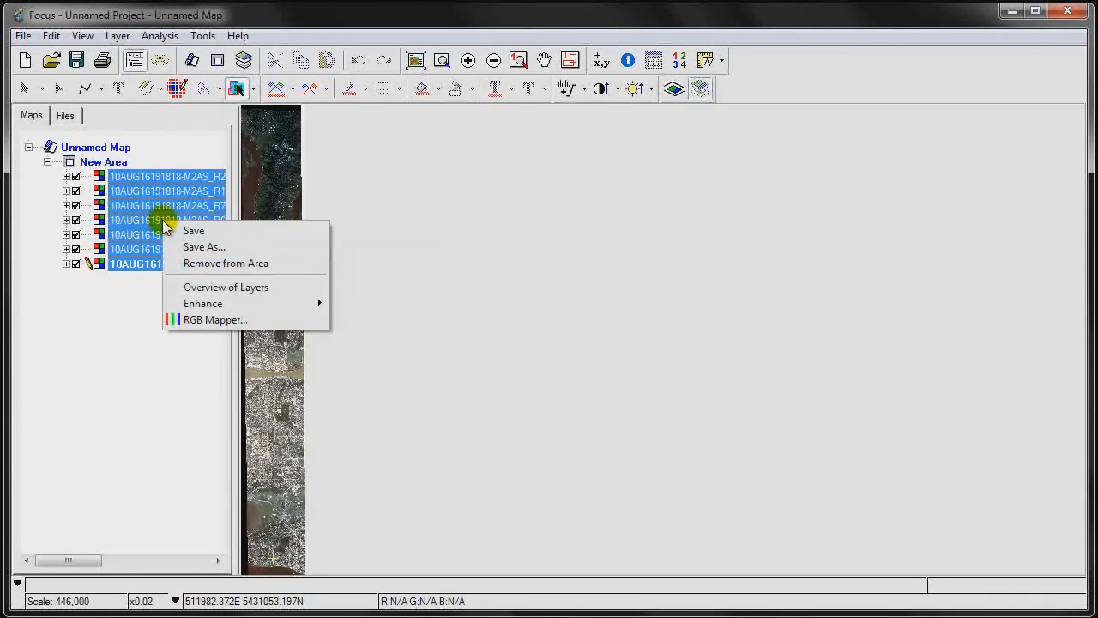
{"action": "mouse_move", "coordinate": [216, 320]}
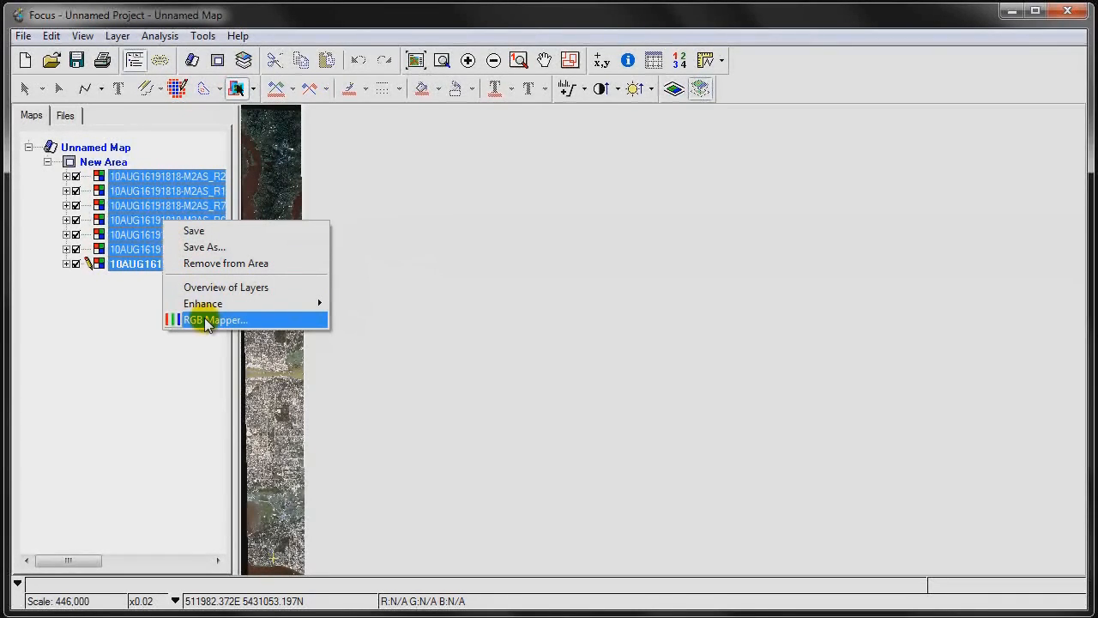
- Apply an RGB Mapper composite of channel 3 red, 2 green, 1 blue to all tiles
{"action": "left_click", "coordinate": [217, 319]}
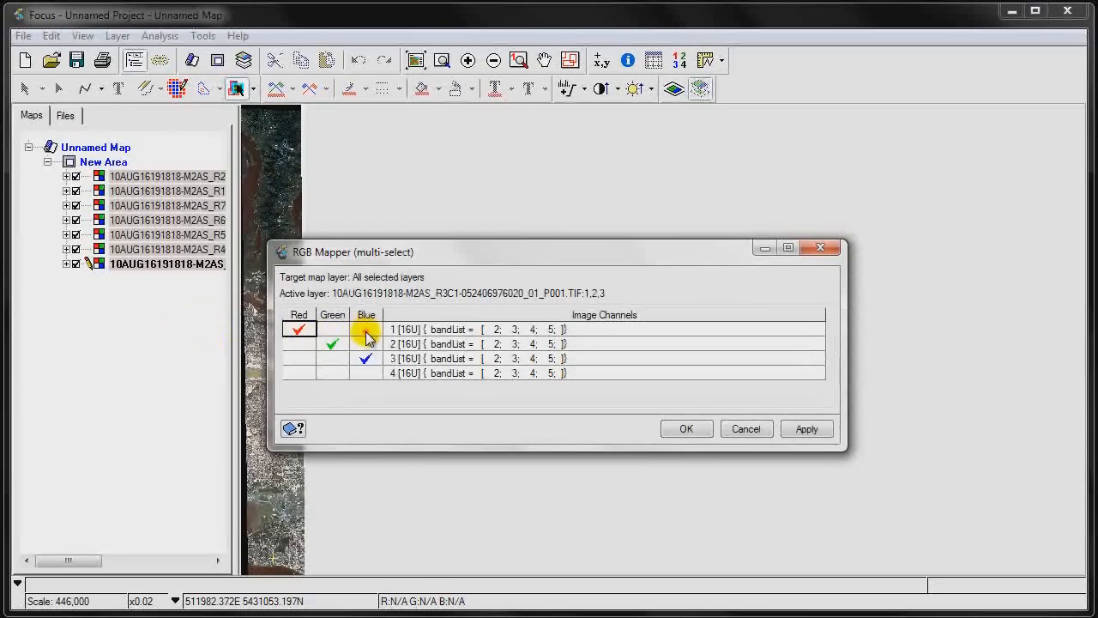
{"action": "left_click", "coordinate": [299, 357]}
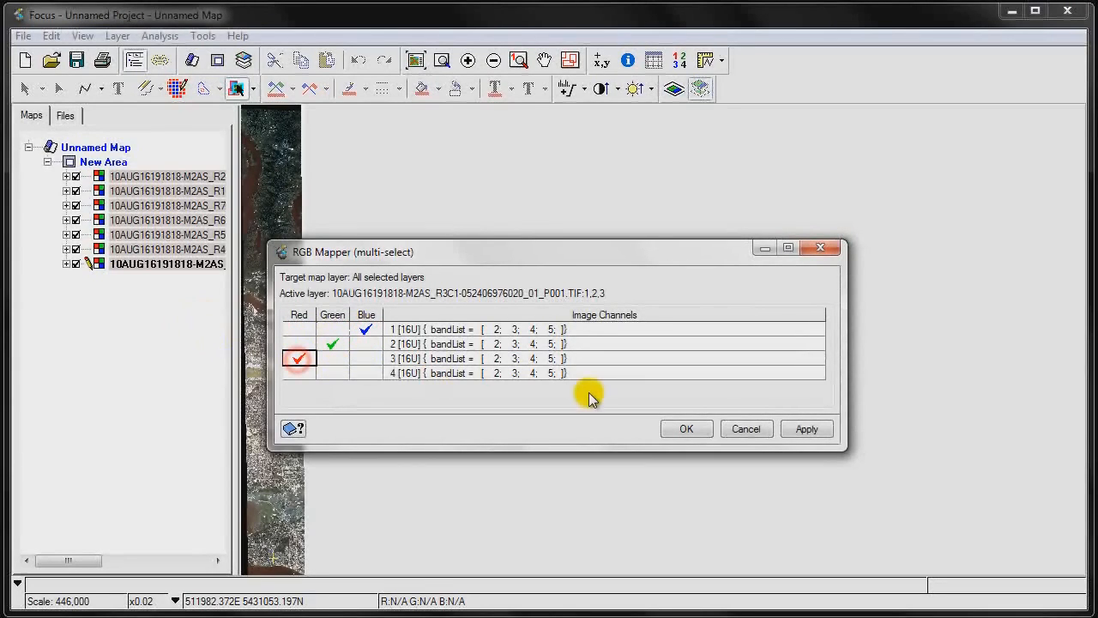
{"action": "left_click", "coordinate": [686, 428]}
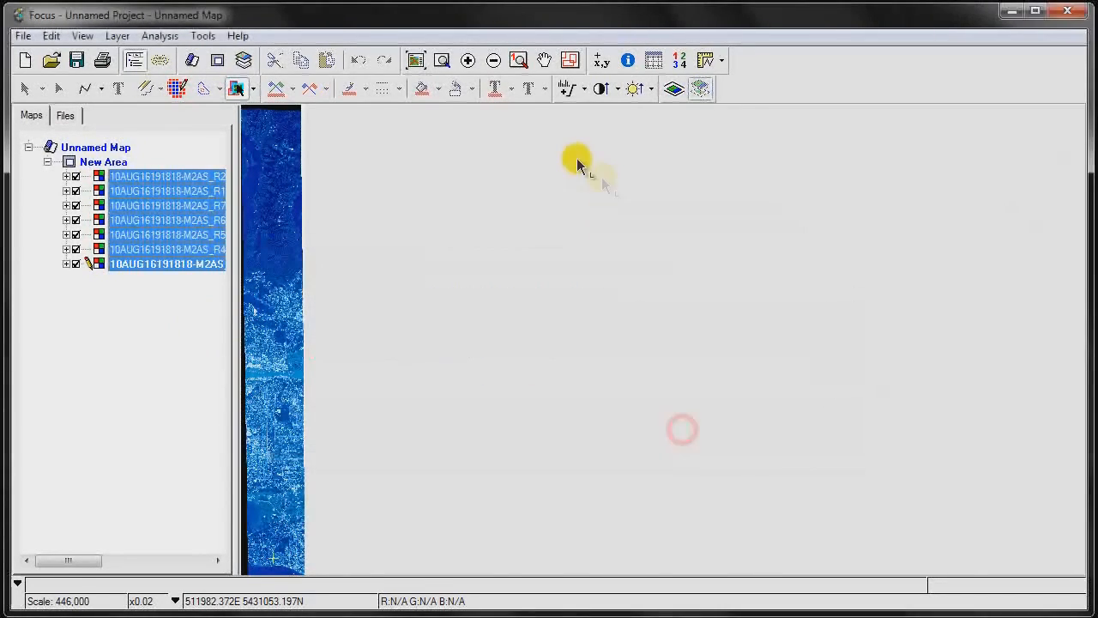